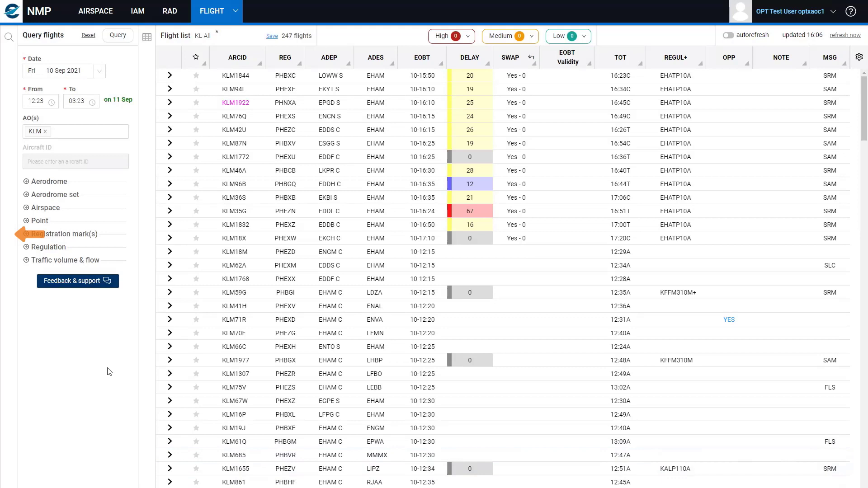
mouse_move(8, 232)
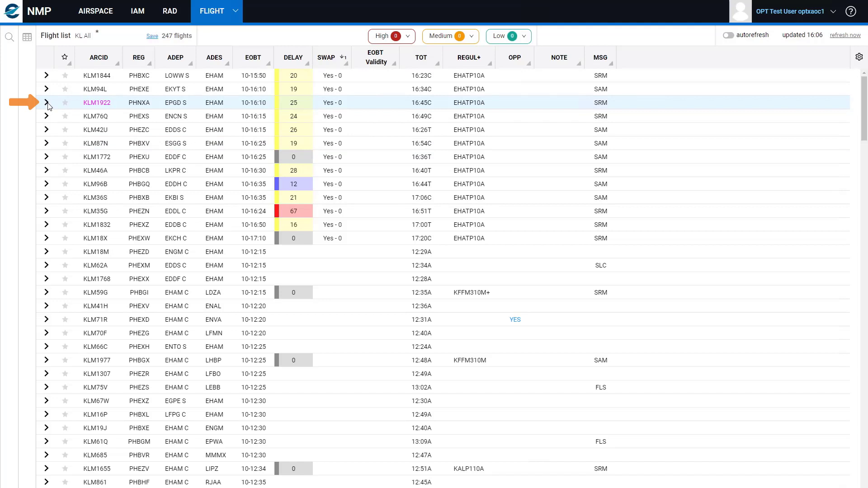
Expand the KLM1922 row to show its summary, then bring up its full Flight Details panel
left_click(46, 103)
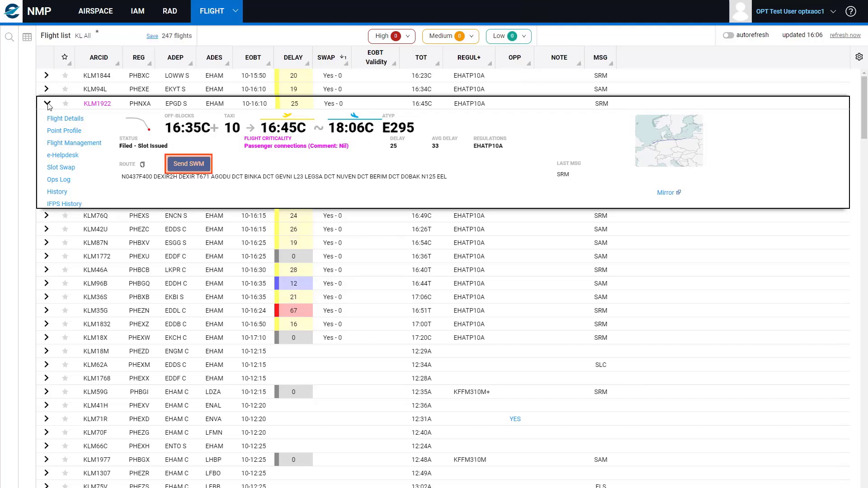
mouse_move(188, 163)
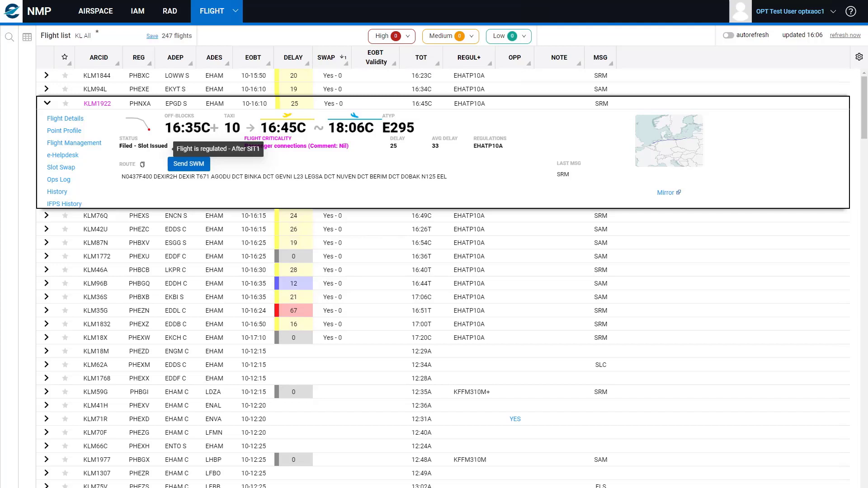
mouse_move(376, 163)
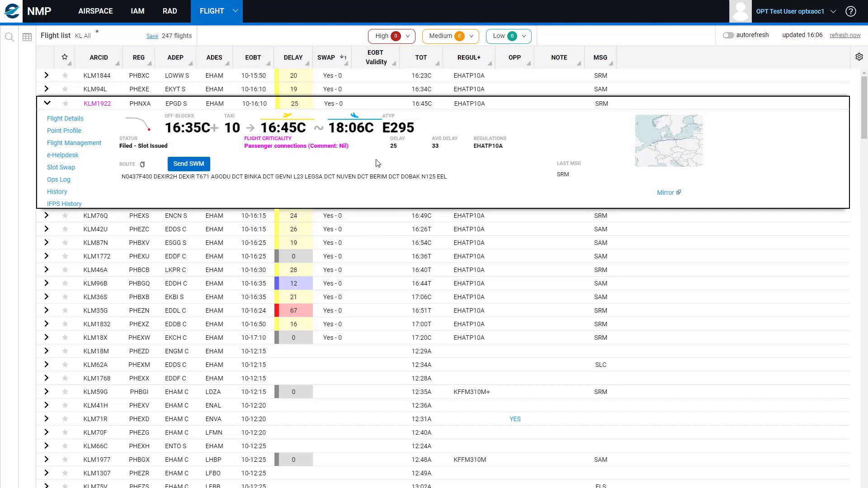
mouse_move(669, 192)
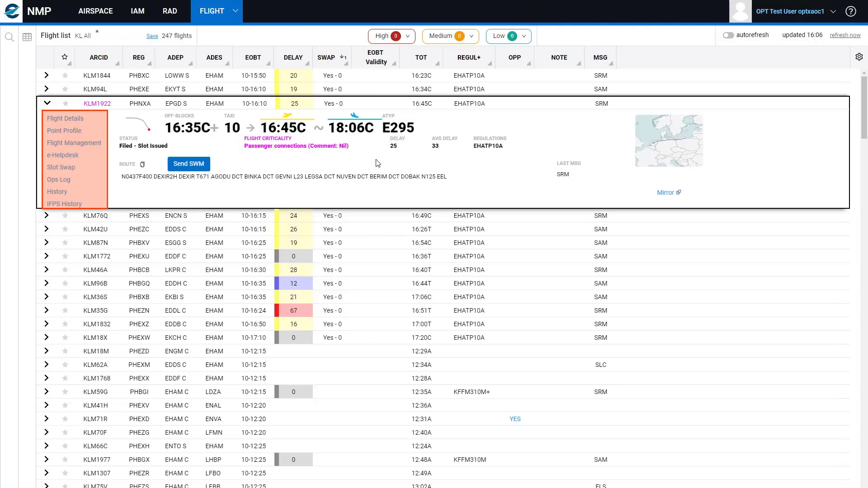
mouse_move(349, 156)
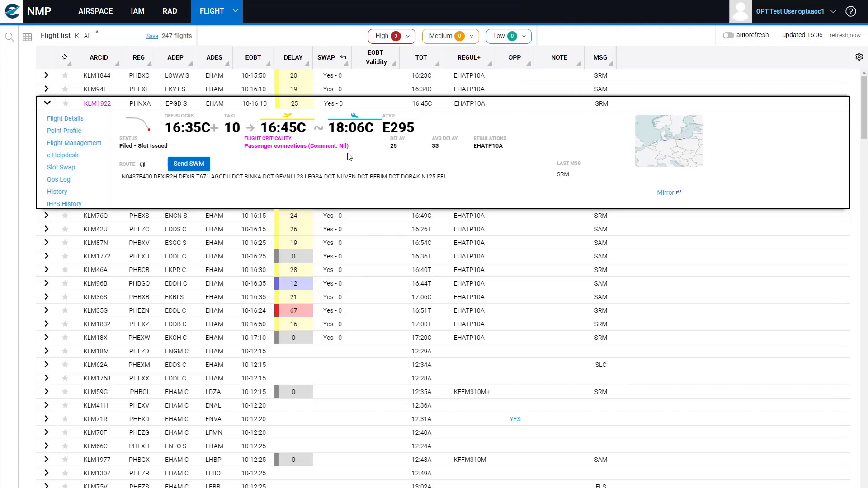
mouse_move(66, 119)
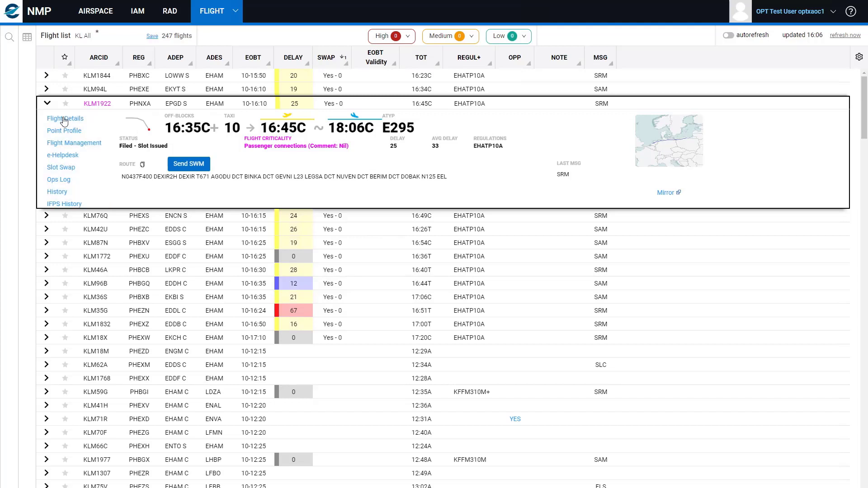
left_click(65, 117)
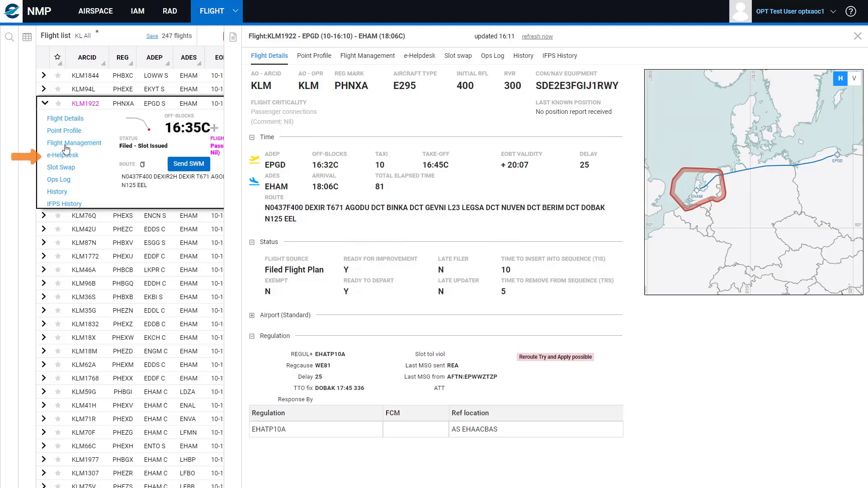
mouse_move(60, 171)
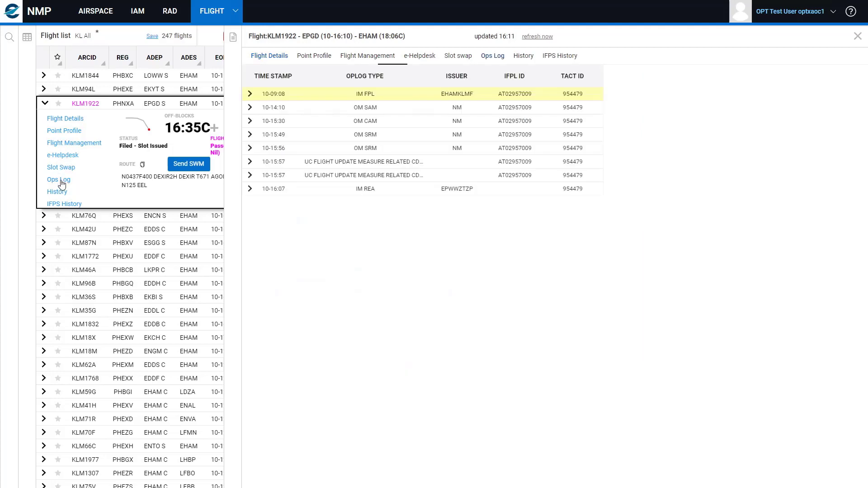
Show the Ops Log for KLM1922 with its eight message entries from IM FPL to IM REA
left_click(491, 55)
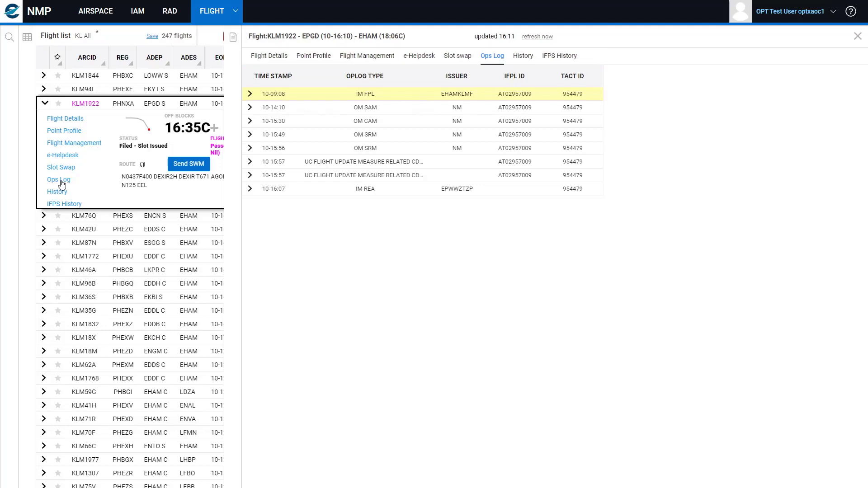
mouse_move(206, 146)
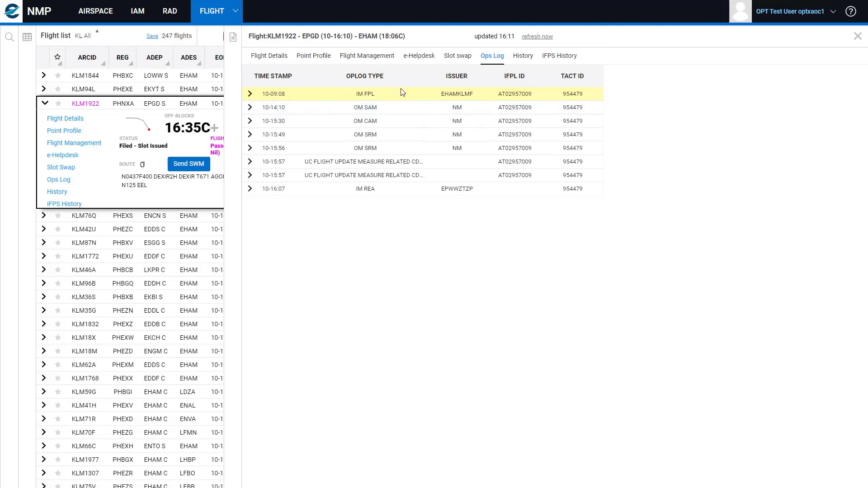
mouse_move(456, 58)
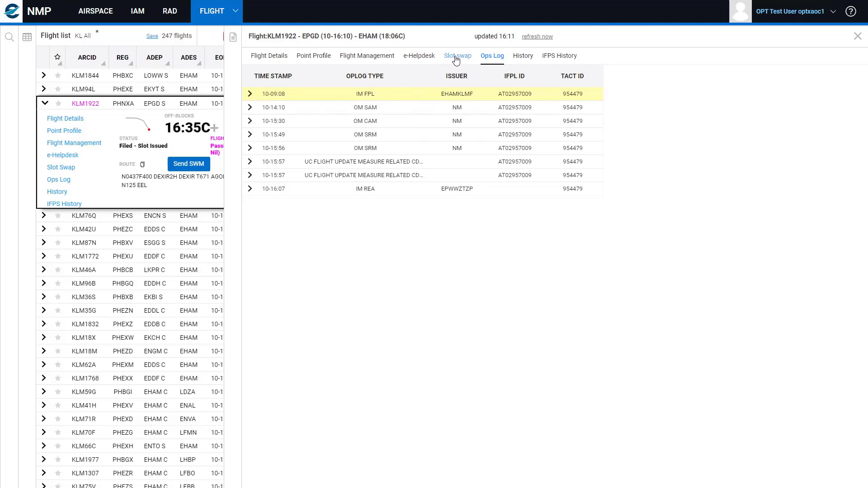
Switch KLM1922's panel to the Slot swap view listing the subject flight and seven candidates
left_click(458, 55)
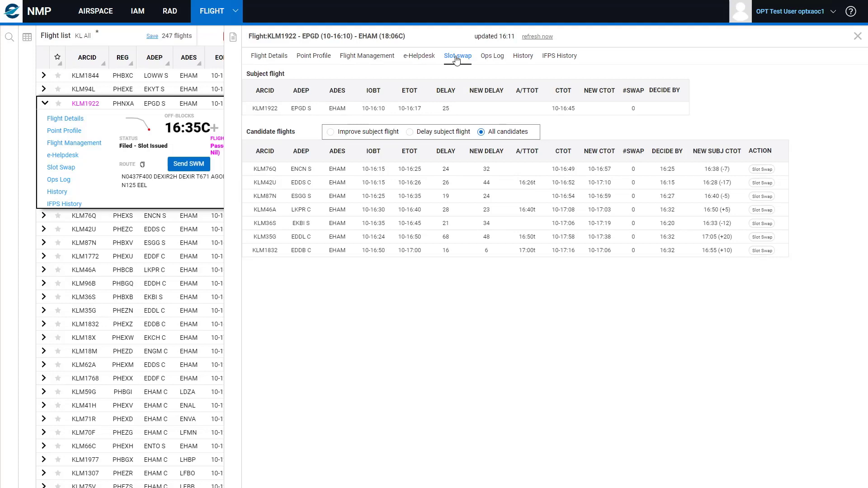
mouse_move(451, 59)
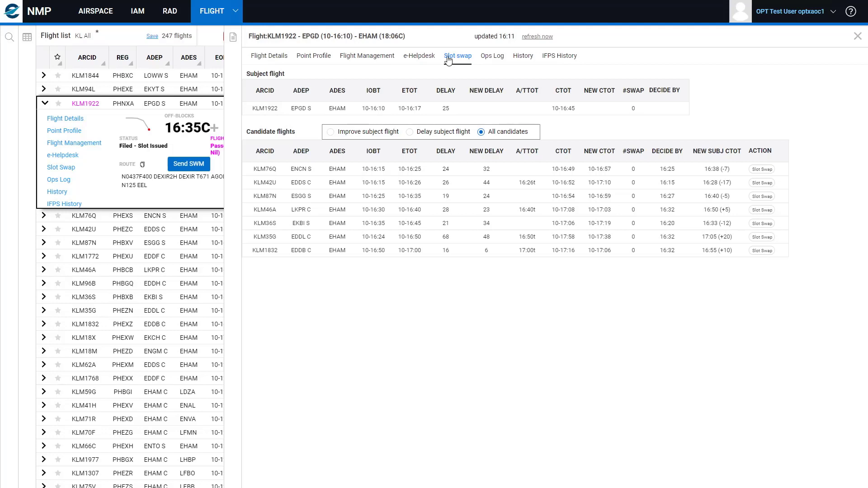
left_click(457, 55)
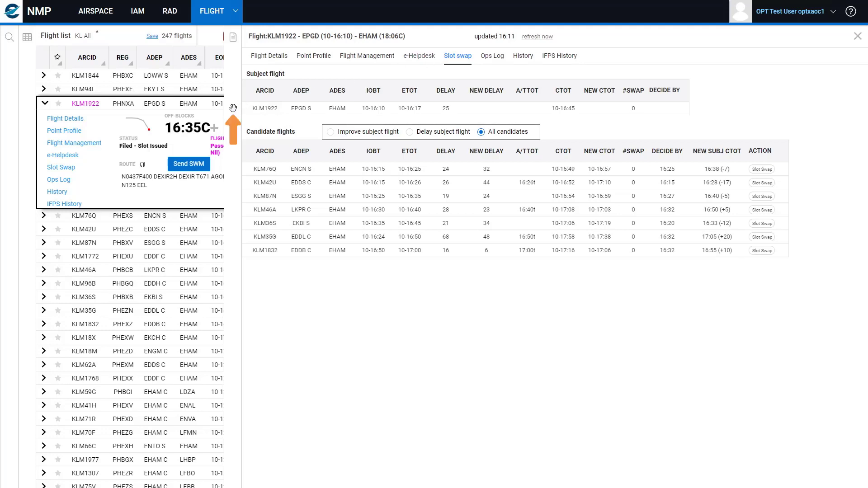